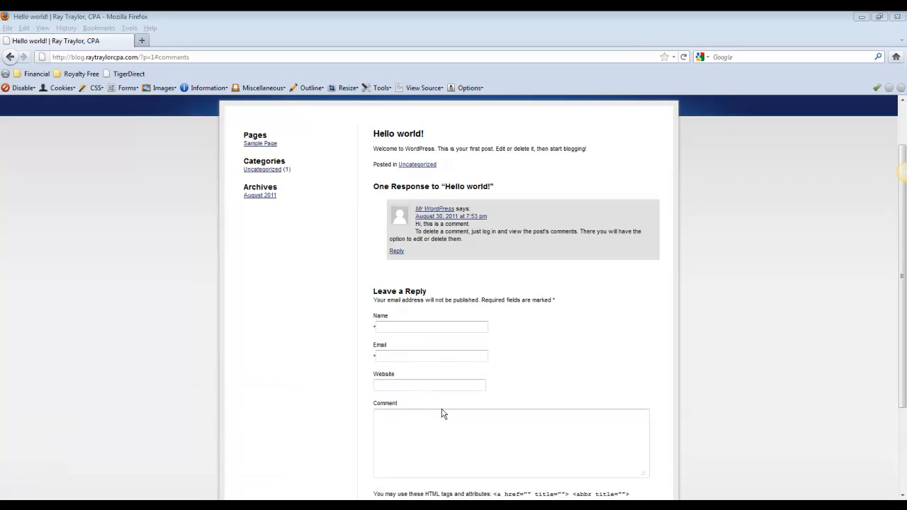
Bring up the signed-in Chrome window showing the blog home page with the admin bar.
{"action": "left_click", "coordinate": [431, 355]}
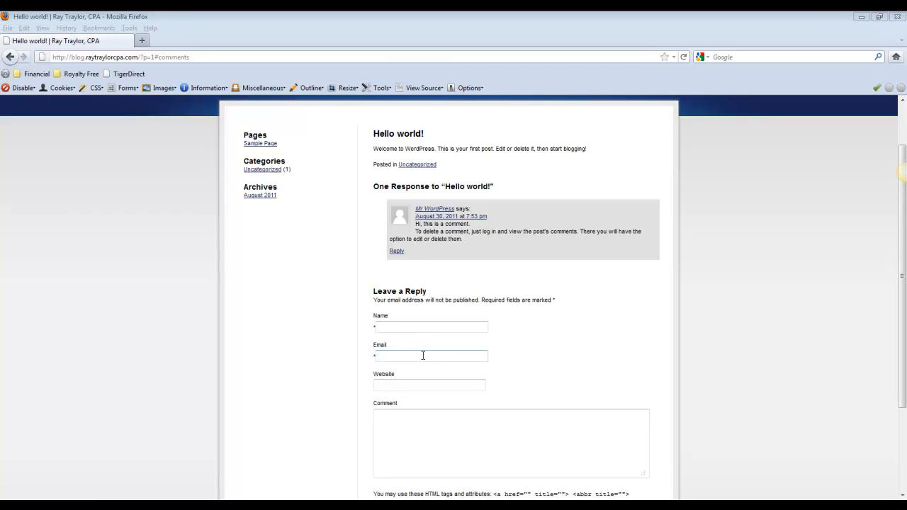
{"action": "mouse_move", "coordinate": [587, 483]}
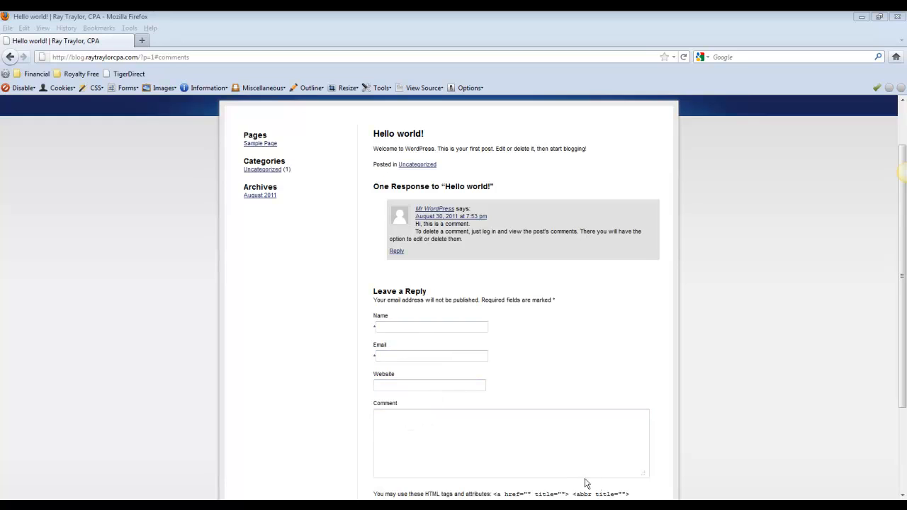
{"action": "left_click", "coordinate": [511, 443]}
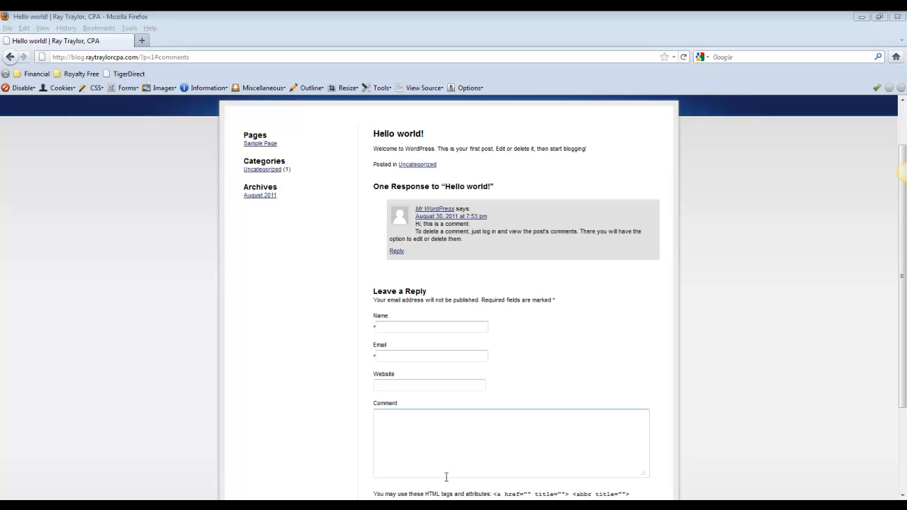
{"action": "mouse_move", "coordinate": [509, 463]}
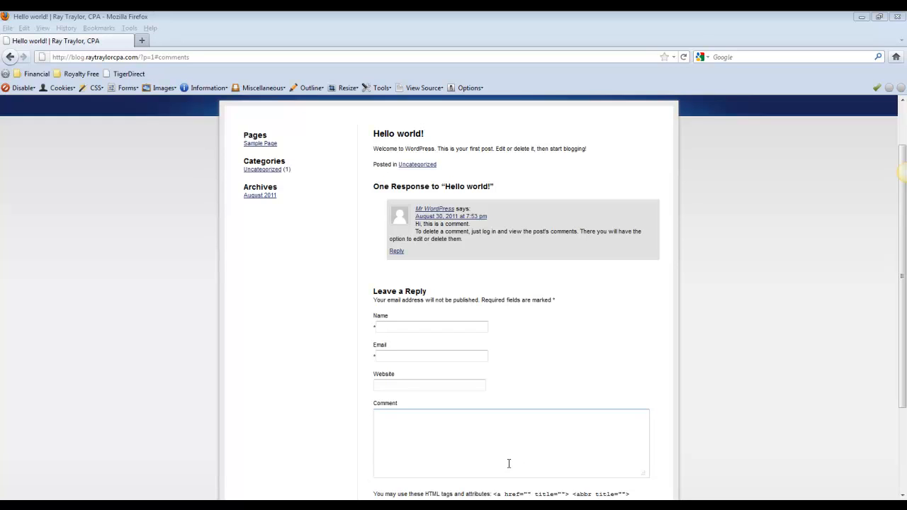
{"action": "mouse_move", "coordinate": [450, 442]}
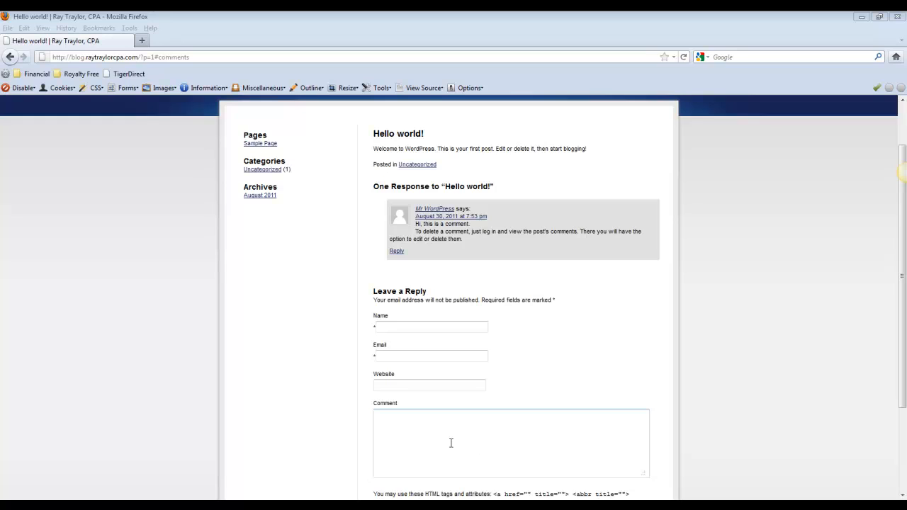
{"action": "mouse_move", "coordinate": [456, 447]}
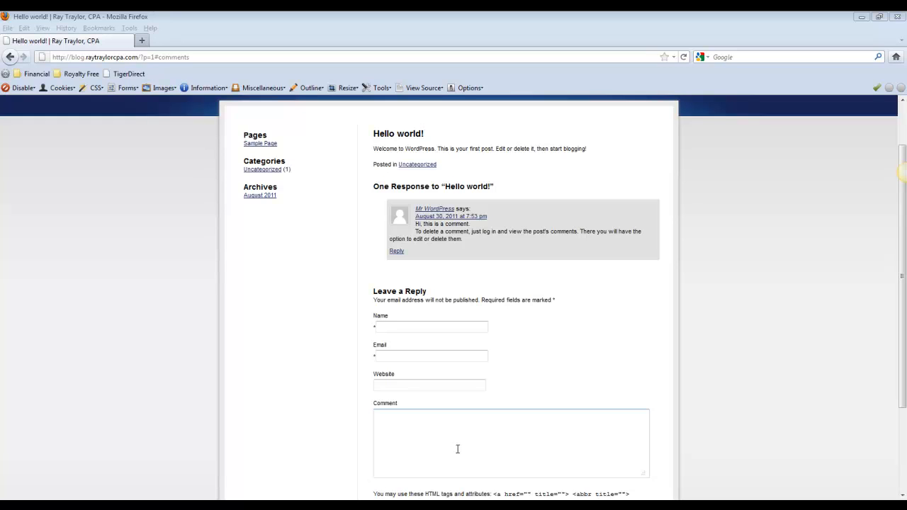
{"action": "mouse_move", "coordinate": [453, 452]}
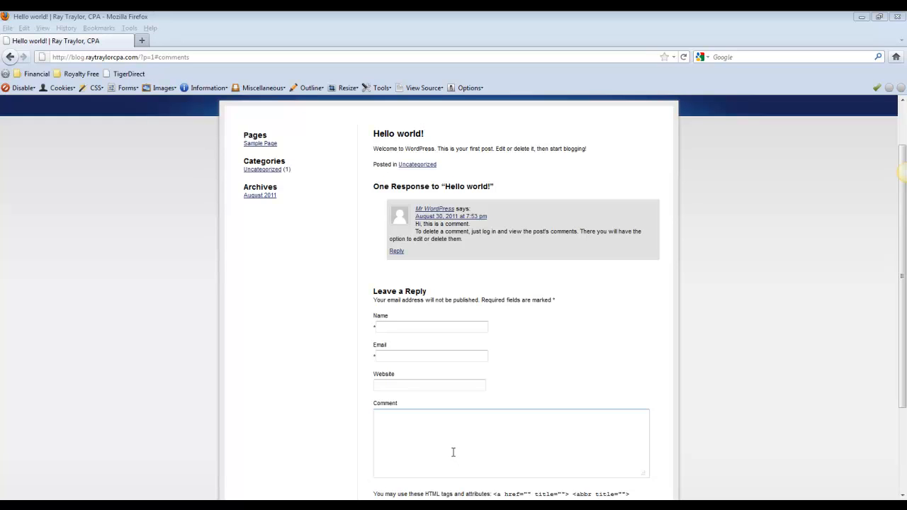
{"action": "mouse_move", "coordinate": [452, 451]}
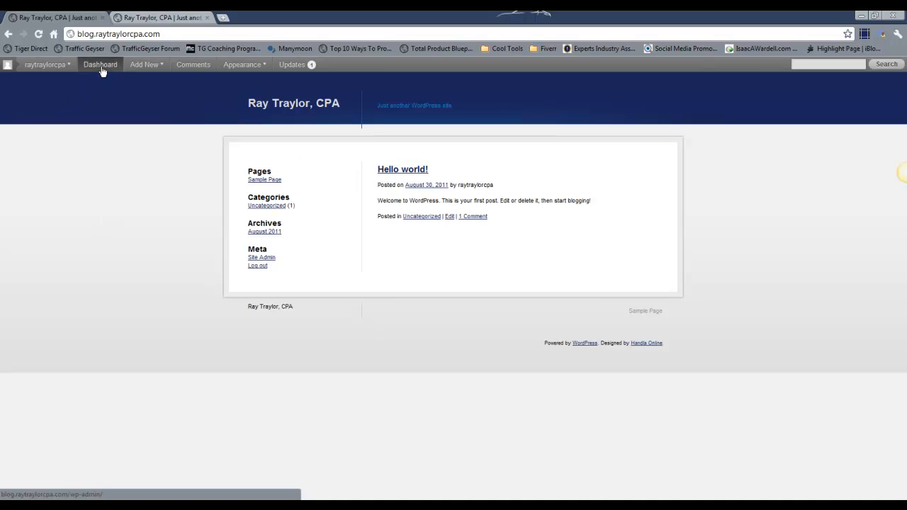
From the dashboard's Plugins area, search the plugin directory for 'captcha'.
{"action": "left_click", "coordinate": [99, 65]}
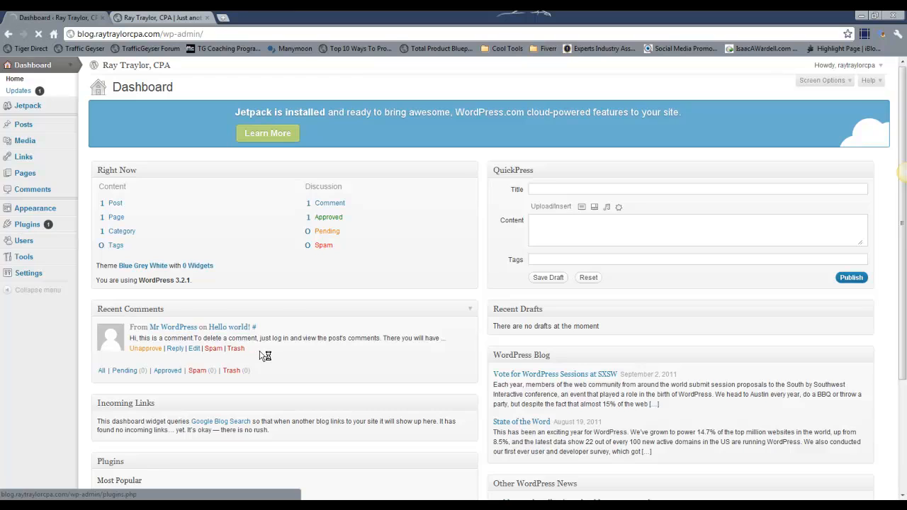
{"action": "left_click", "coordinate": [27, 224]}
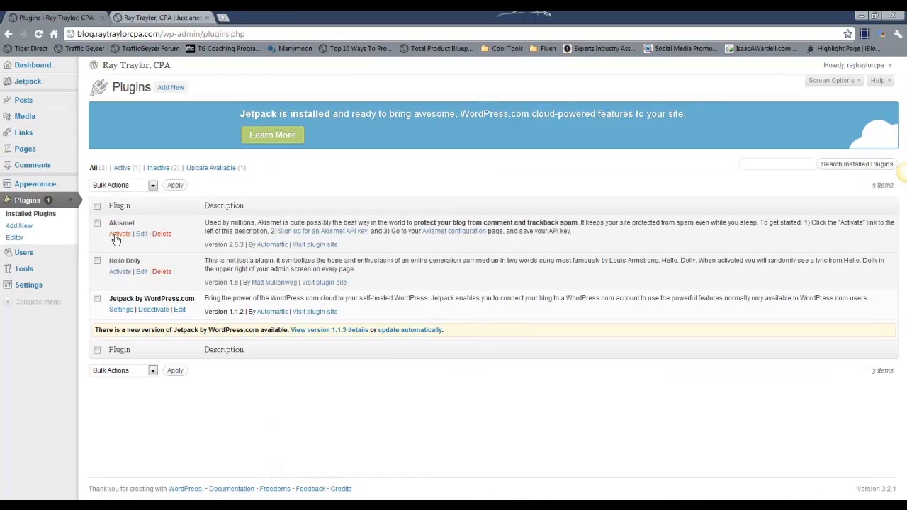
{"action": "left_click", "coordinate": [18, 225]}
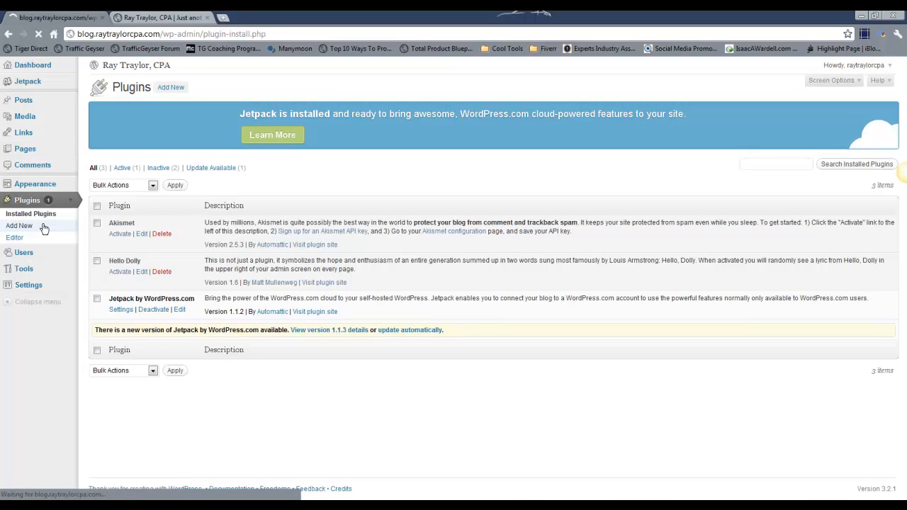
{"action": "left_click", "coordinate": [19, 226]}
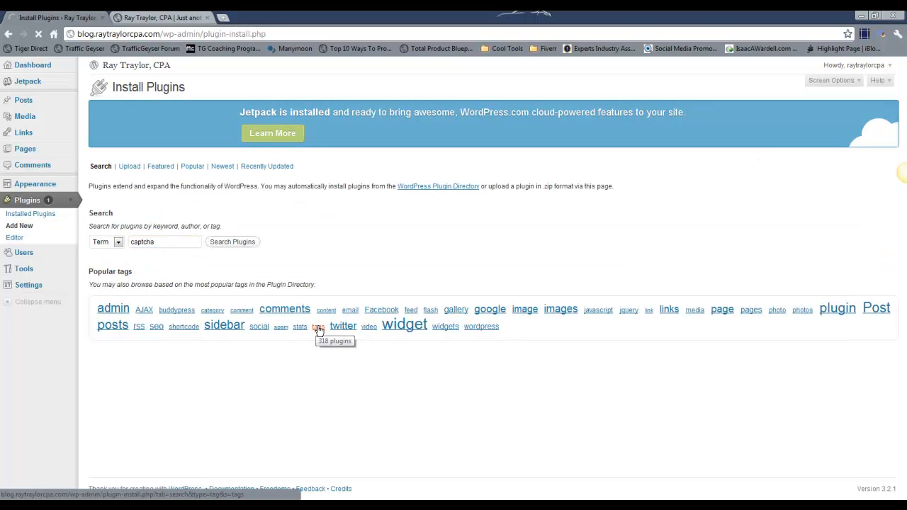
{"action": "left_click", "coordinate": [232, 241]}
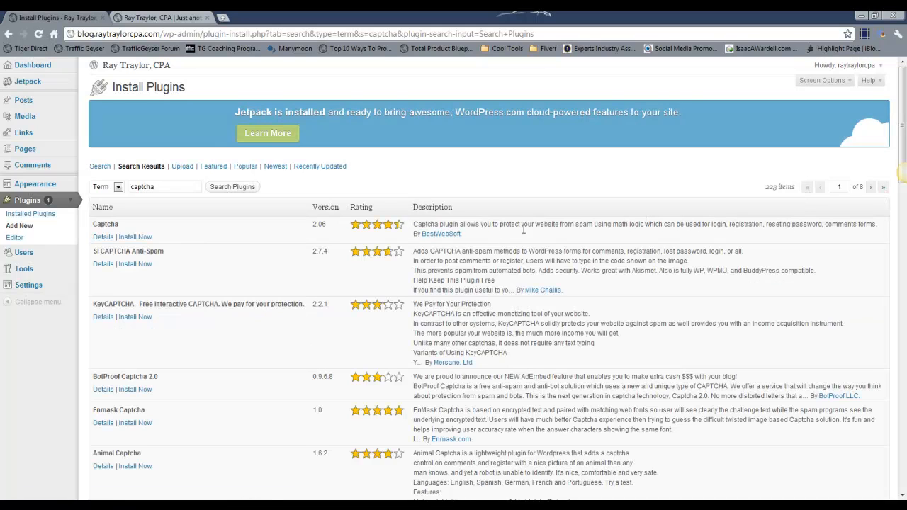
Install the Captcha 2.06 plugin and activate it so it lists as active.
{"action": "left_click", "coordinate": [135, 237]}
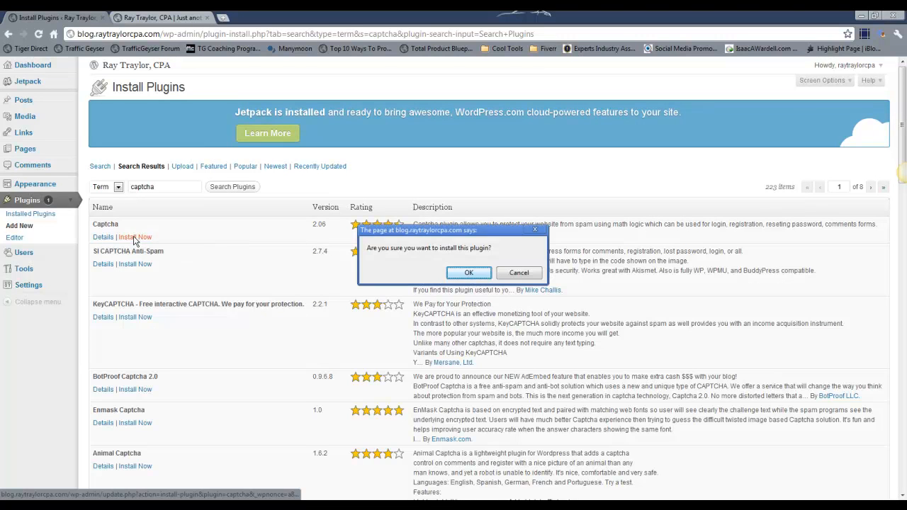
{"action": "left_click", "coordinate": [467, 272]}
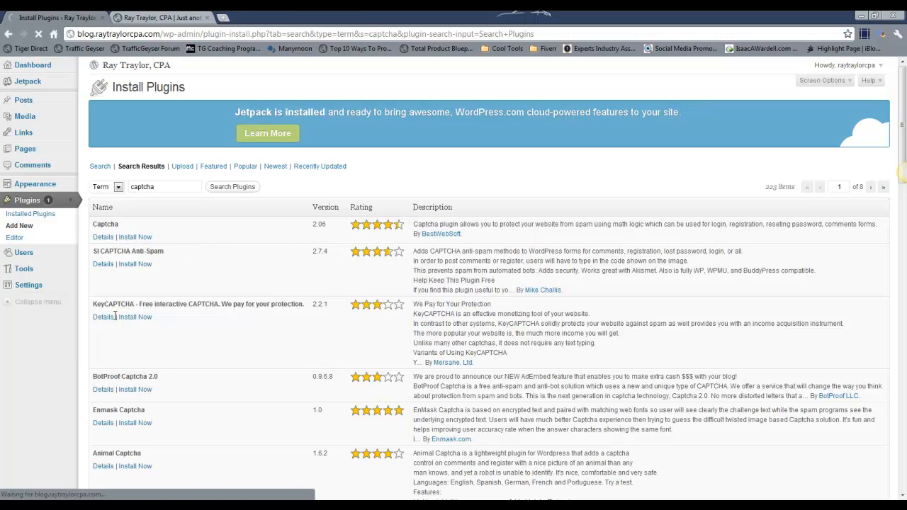
{"action": "left_click", "coordinate": [135, 237]}
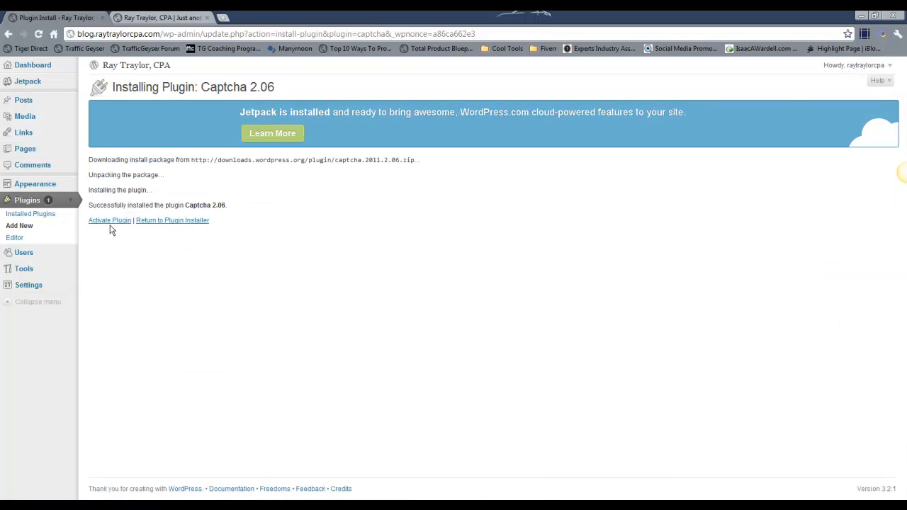
{"action": "left_click", "coordinate": [109, 220]}
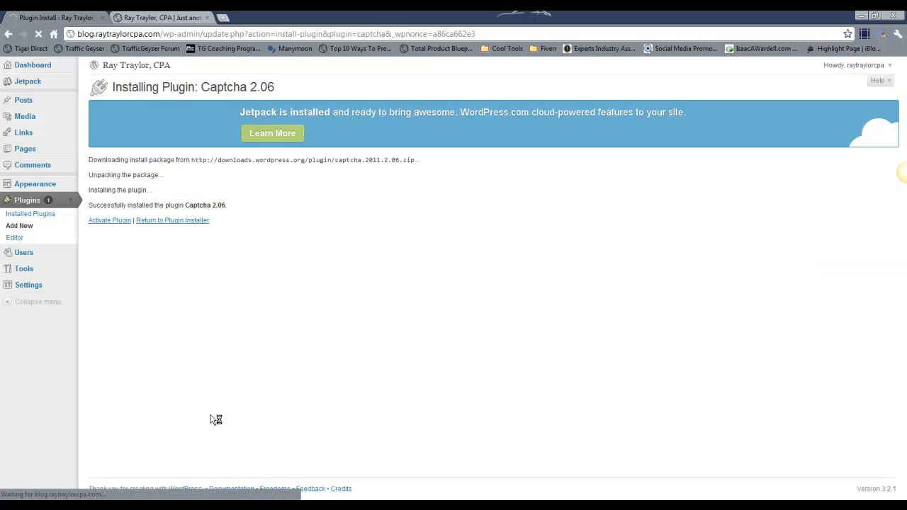
{"action": "left_click", "coordinate": [109, 219]}
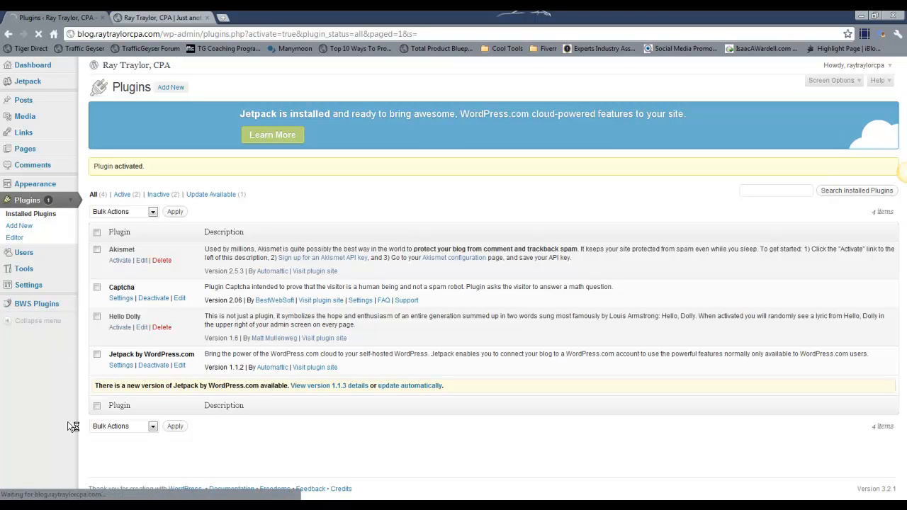
In BWS Plugins > Captcha, stop requiring the captcha on the login and register forms.
{"action": "left_click", "coordinate": [37, 267]}
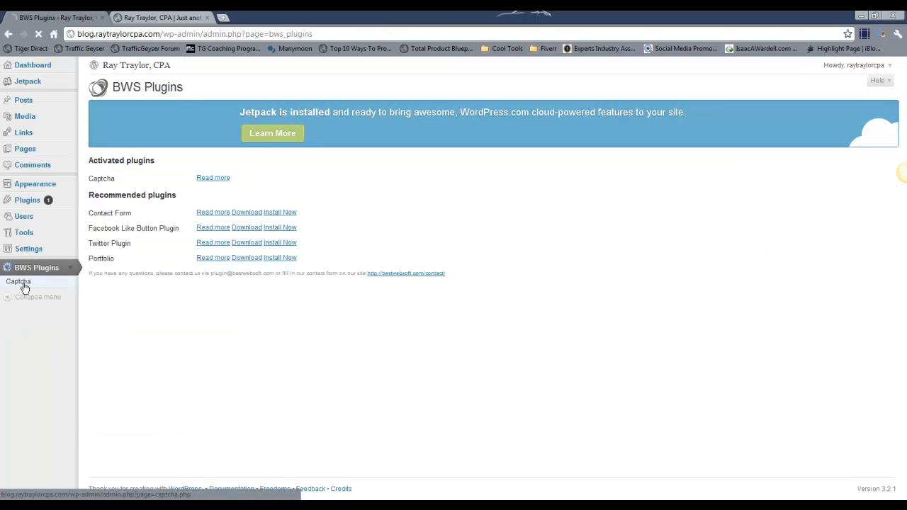
{"action": "left_click", "coordinate": [19, 280]}
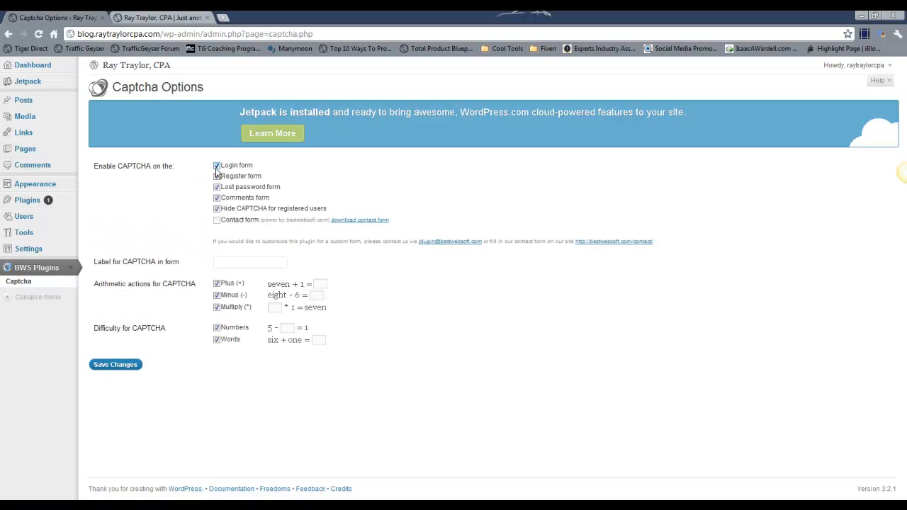
{"action": "left_click", "coordinate": [217, 164]}
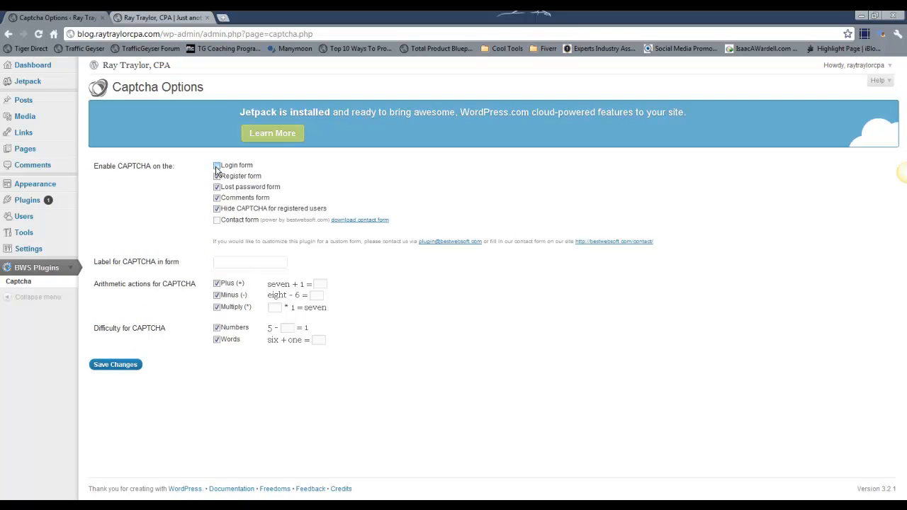
{"action": "left_click", "coordinate": [217, 176]}
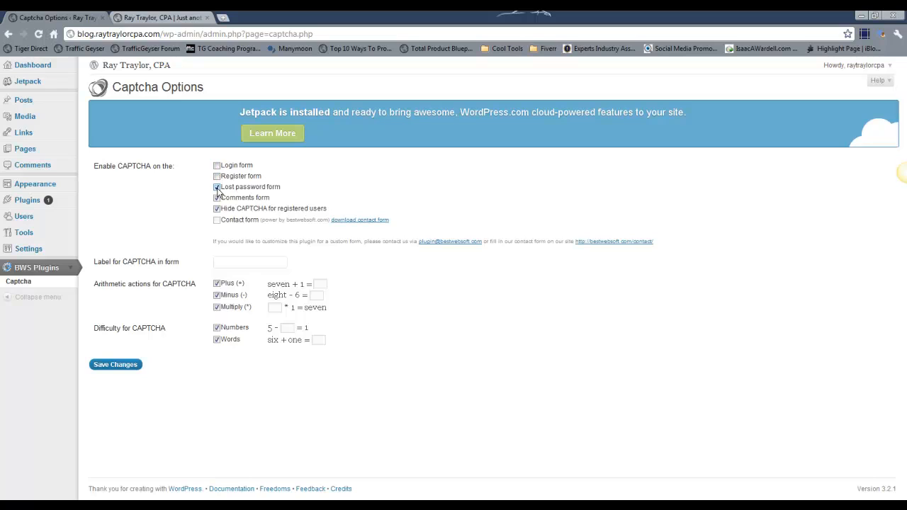
Adjust the remaining form options, drop multiplication problems, and save the Captcha options.
{"action": "left_click", "coordinate": [217, 187]}
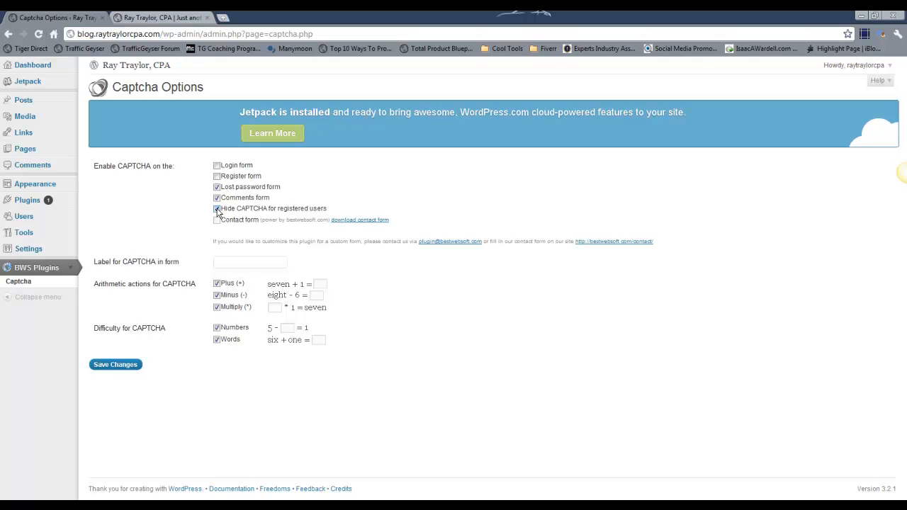
{"action": "left_click", "coordinate": [217, 208]}
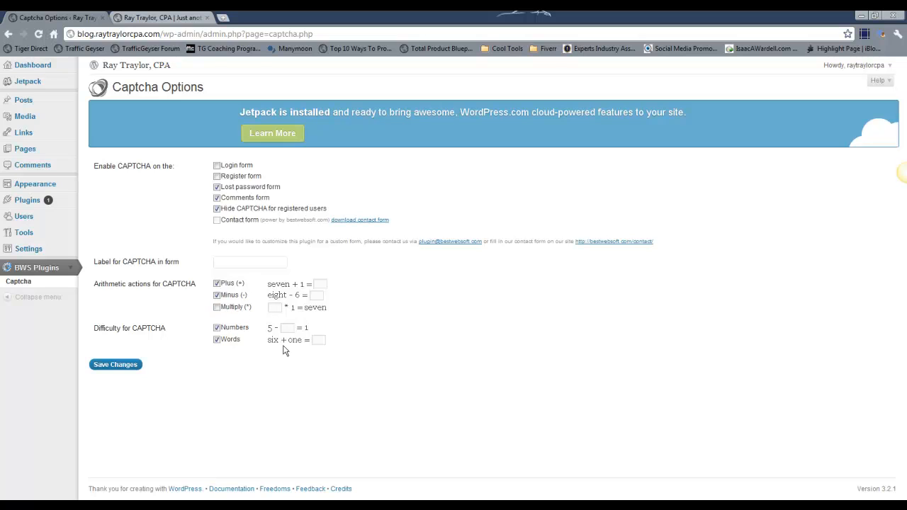
{"action": "mouse_move", "coordinate": [224, 351]}
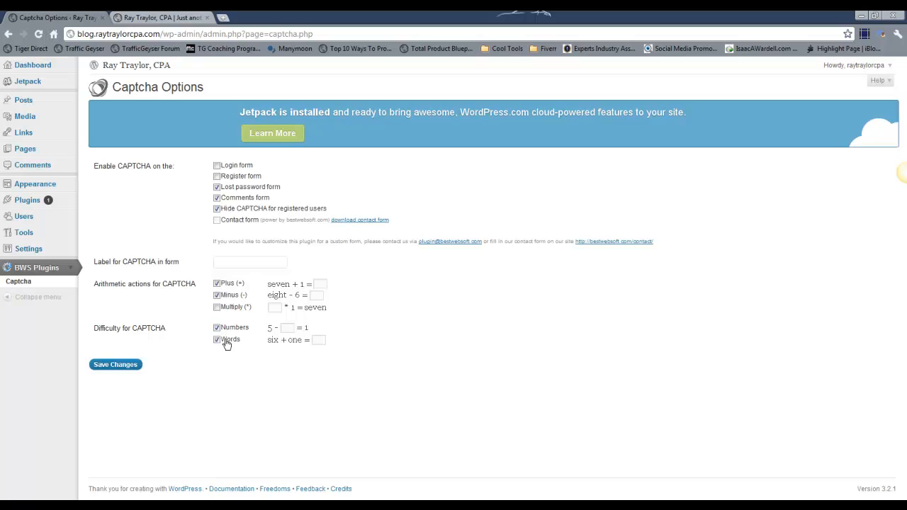
{"action": "left_click", "coordinate": [115, 364]}
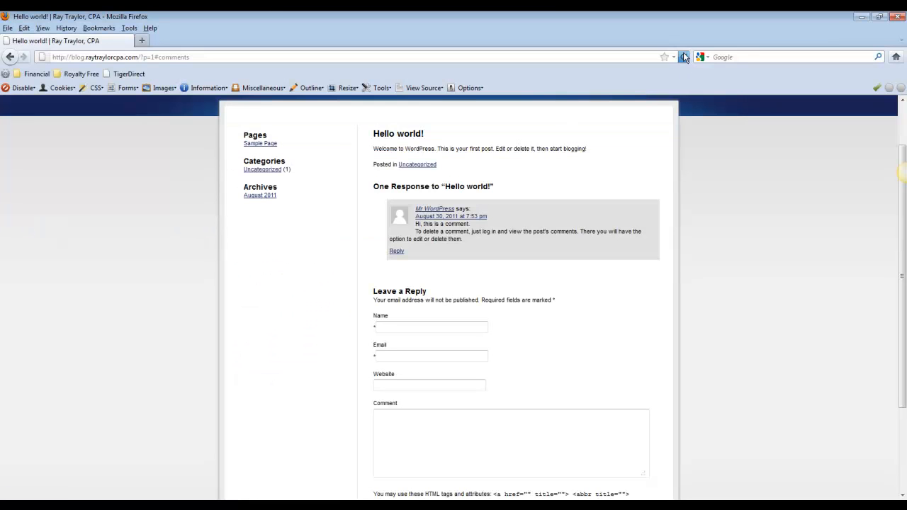
{"action": "mouse_move", "coordinate": [684, 57]}
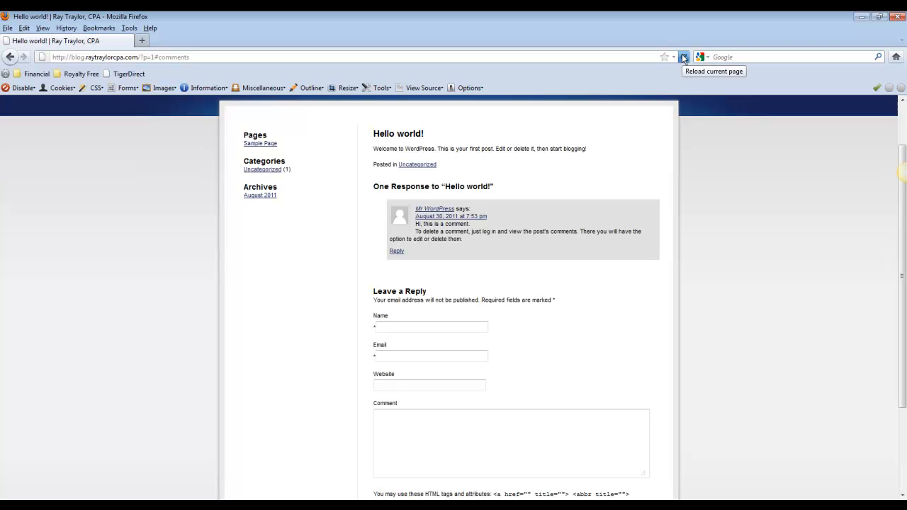
Reload the Hello world! post, answer the comment form's math captcha with 6 and move into the Comment box.
{"action": "left_click", "coordinate": [683, 57]}
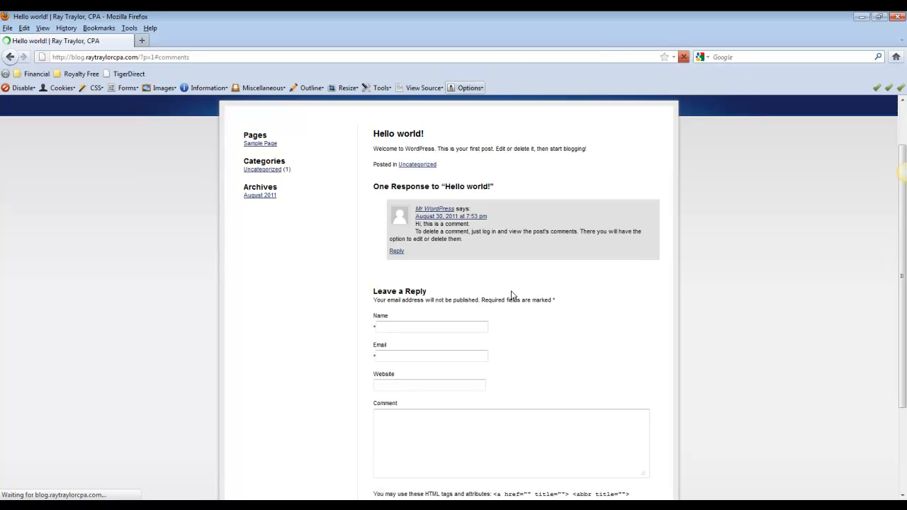
{"action": "scroll", "scroll_direction": "down", "scroll_amount": 3}
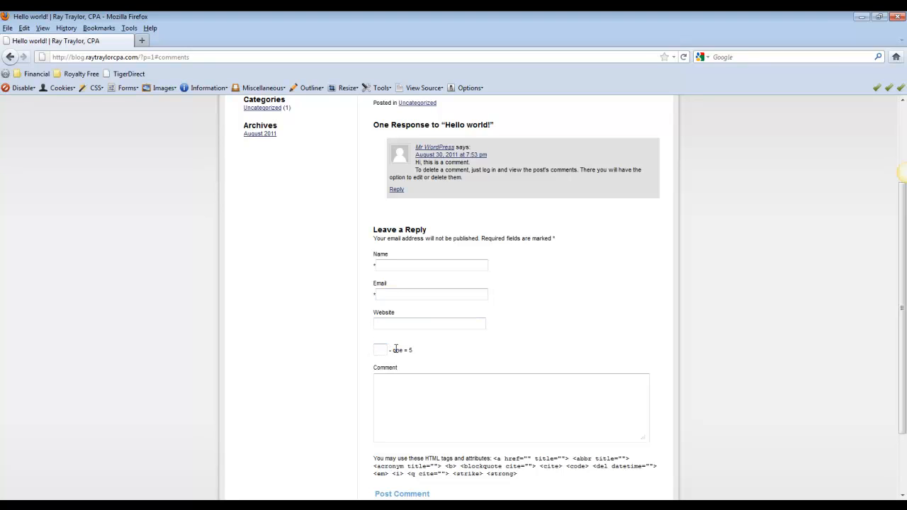
{"action": "type", "text": "6"}
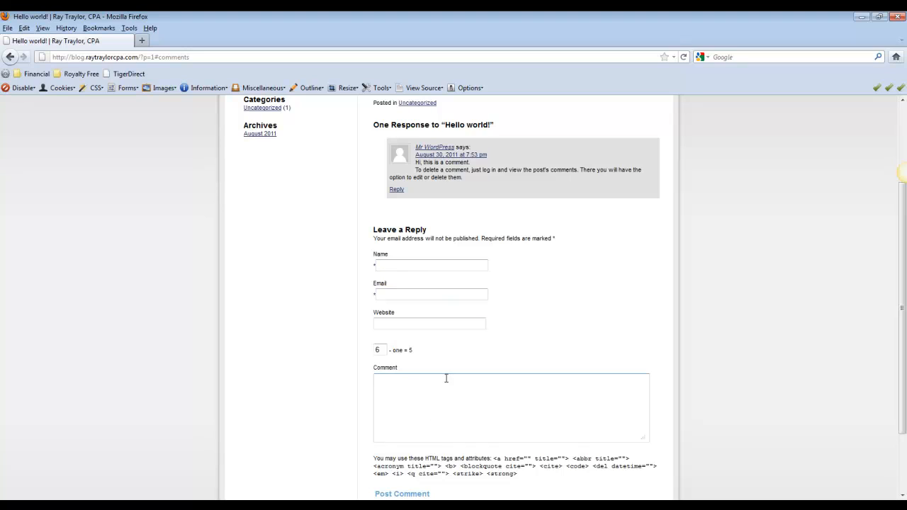
{"action": "left_click", "coordinate": [430, 265]}
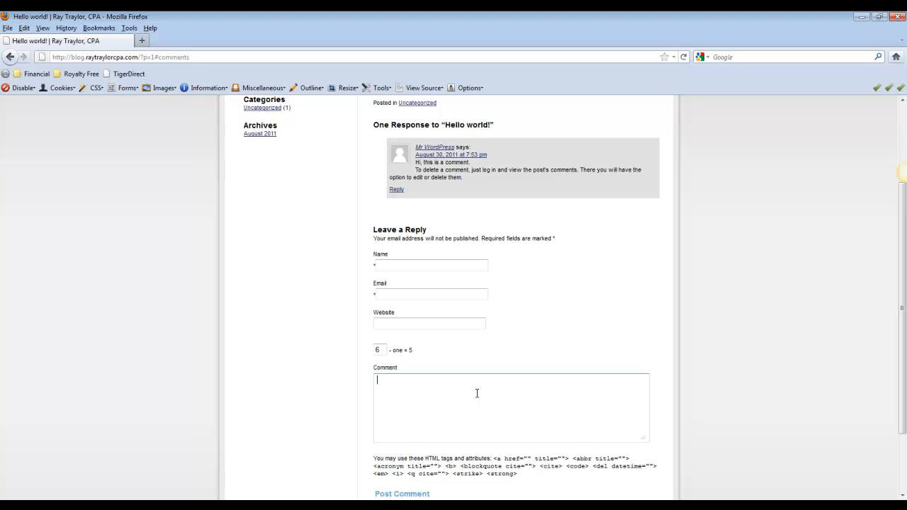
{"action": "mouse_move", "coordinate": [465, 394]}
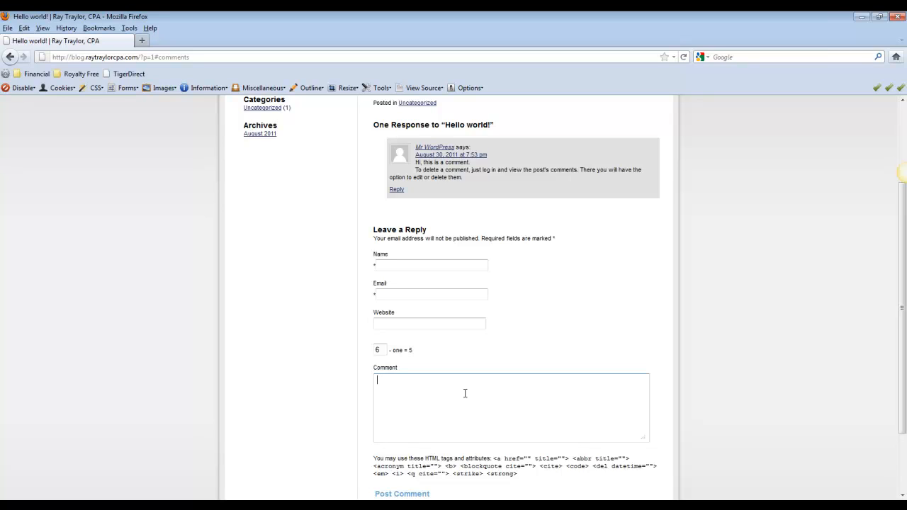